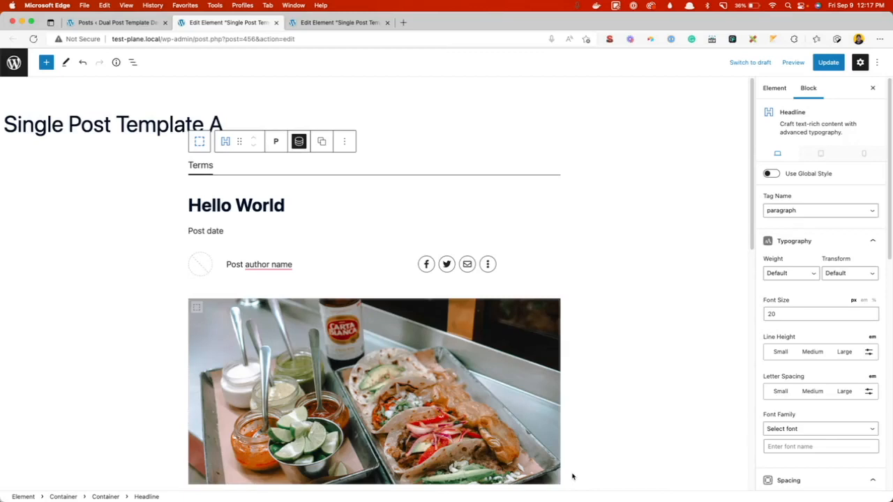
Review Single Post Template B's hero, title, image, author, share links and Most Popular layout
{"action": "left_click", "coordinate": [201, 164]}
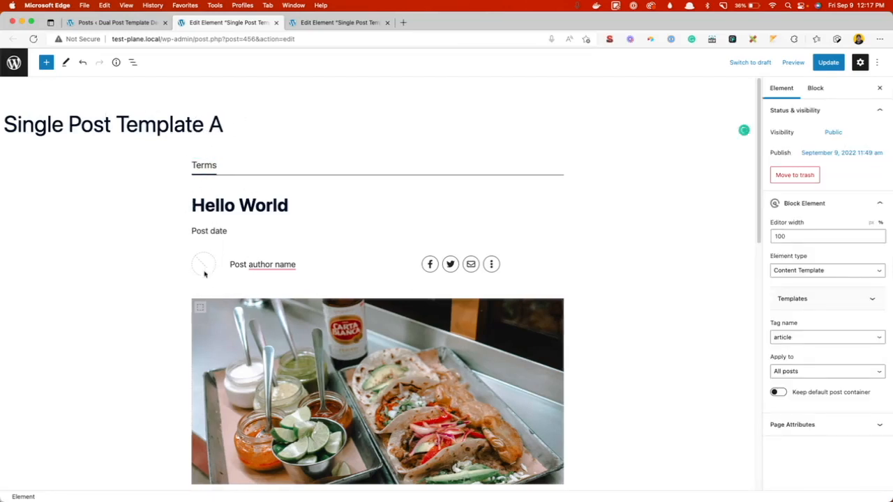
{"action": "scroll", "scroll_direction": "down", "scroll_amount": 3}
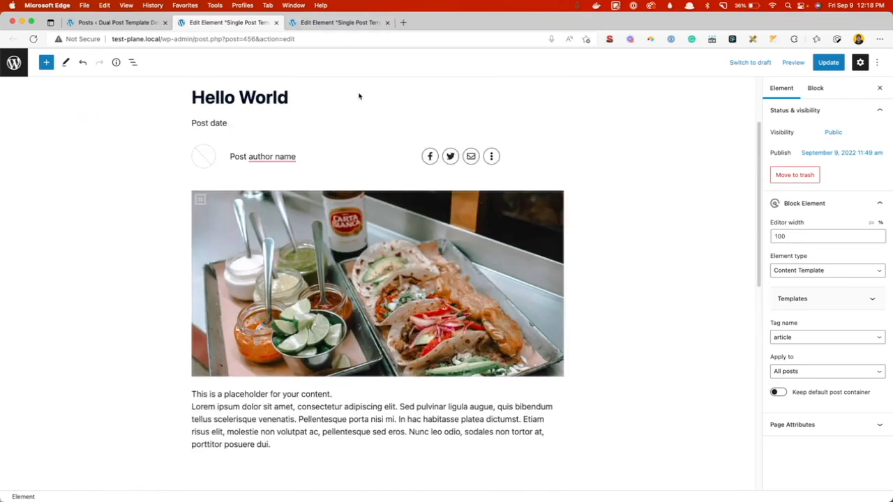
{"action": "scroll", "scroll_direction": "down", "scroll_amount": 3}
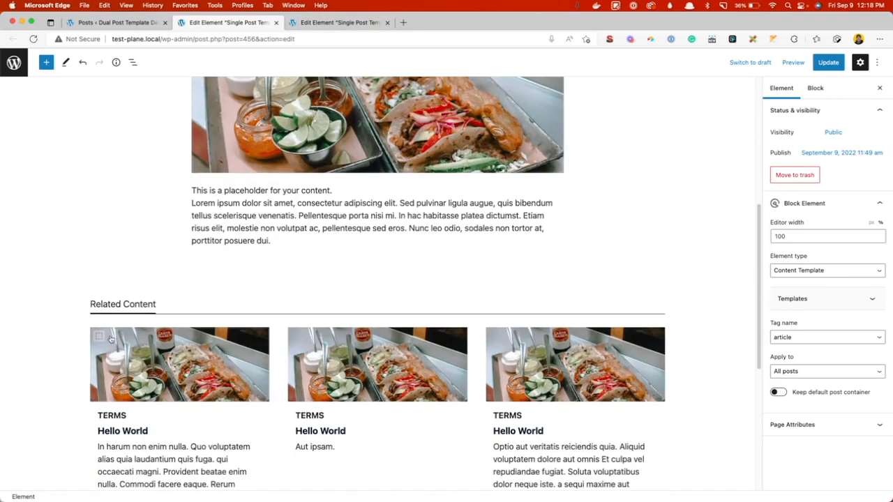
{"action": "mouse_move", "coordinate": [397, 378]}
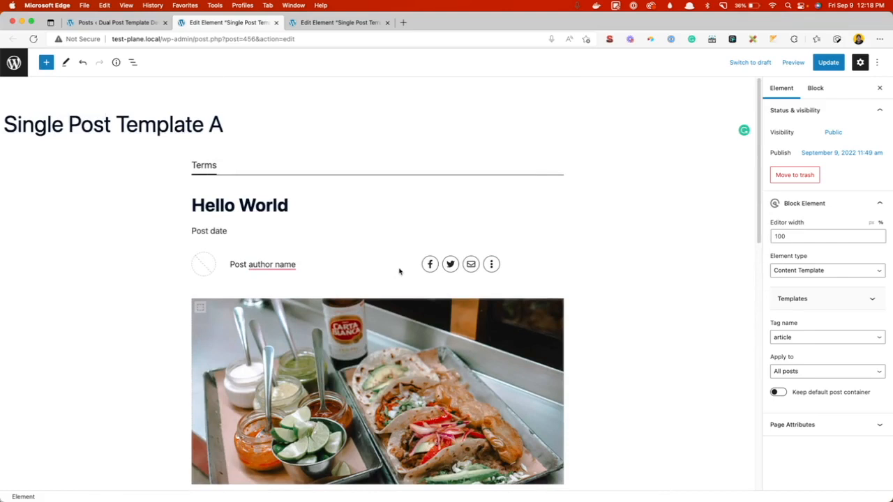
{"action": "left_click", "coordinate": [337, 23]}
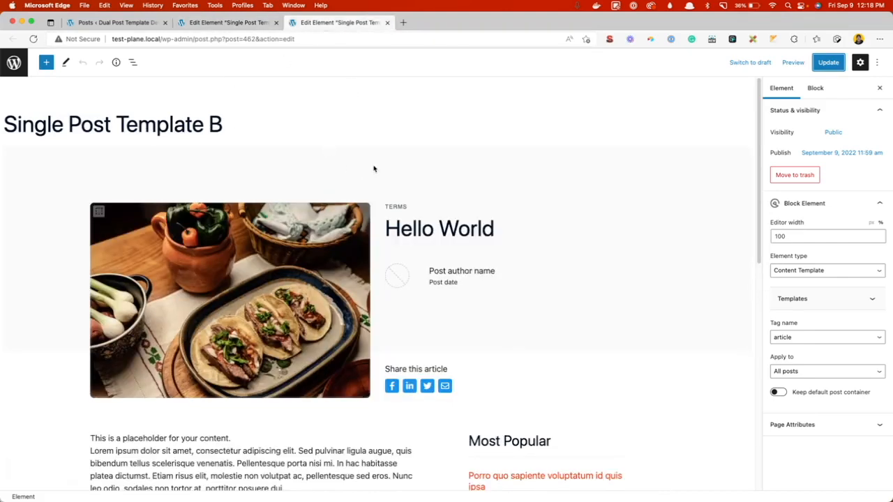
{"action": "mouse_move", "coordinate": [188, 248]}
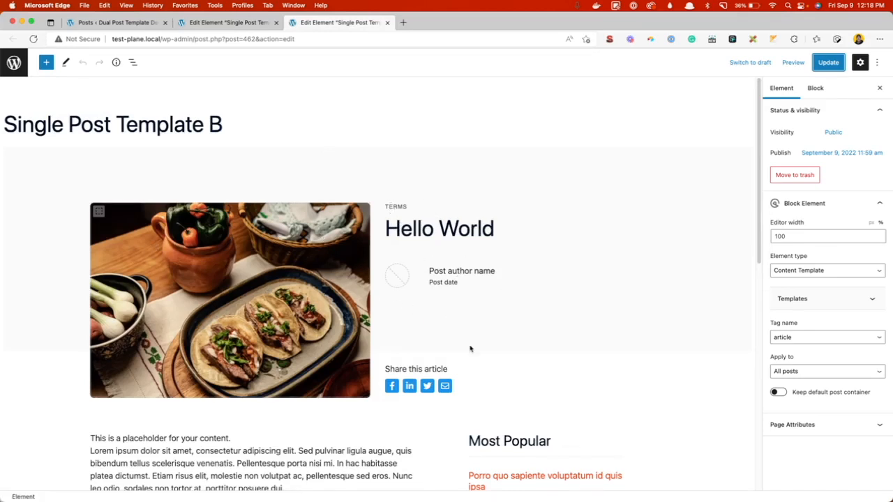
{"action": "scroll", "scroll_direction": "down", "scroll_amount": 3}
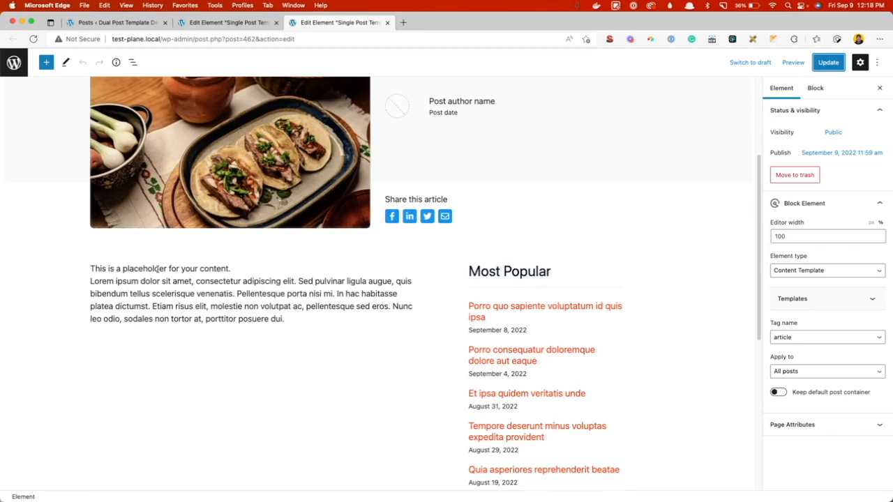
{"action": "mouse_move", "coordinate": [533, 329]}
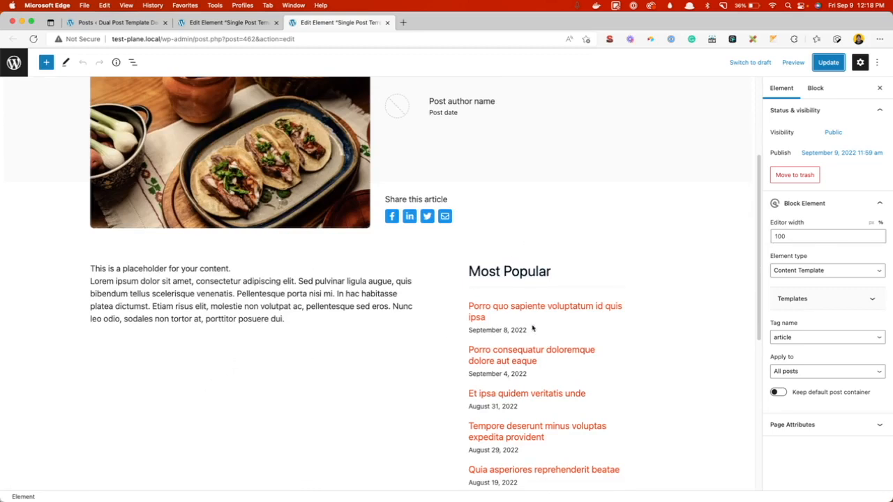
{"action": "scroll", "scroll_direction": "down", "scroll_amount": 3}
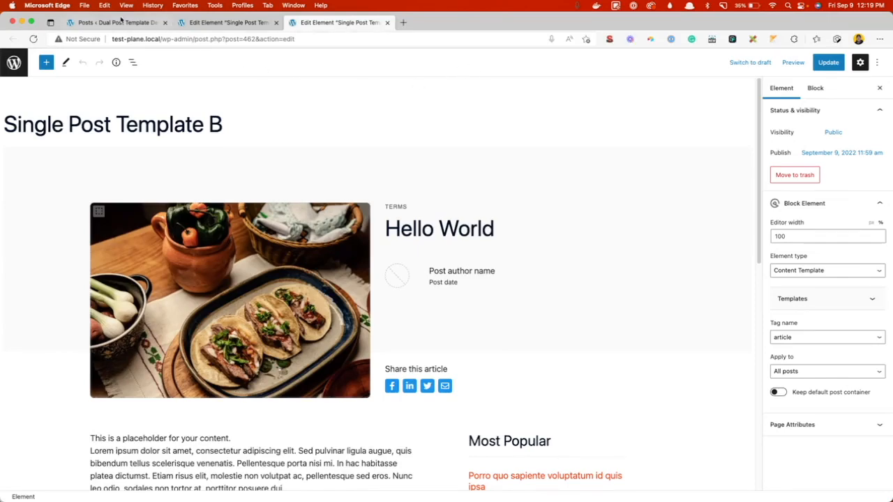
Show the All Posts list with its six Food and Travel posts
{"action": "left_click", "coordinate": [115, 23]}
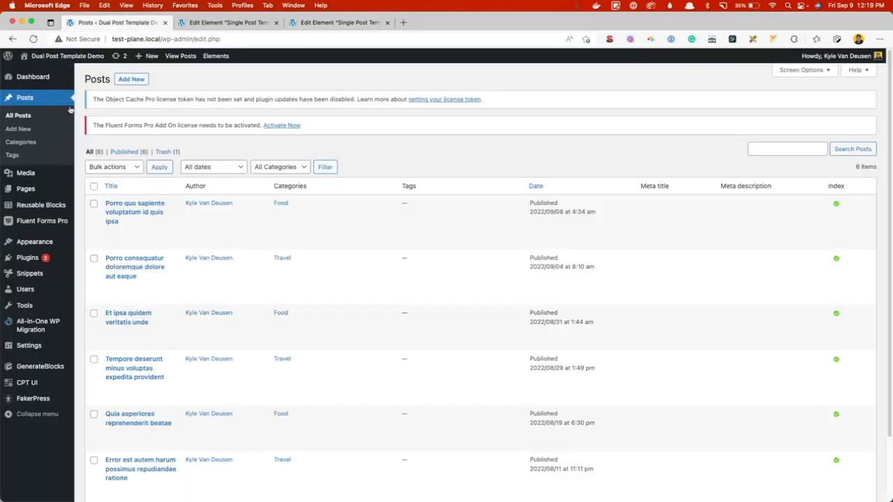
{"action": "mouse_move", "coordinate": [282, 247]}
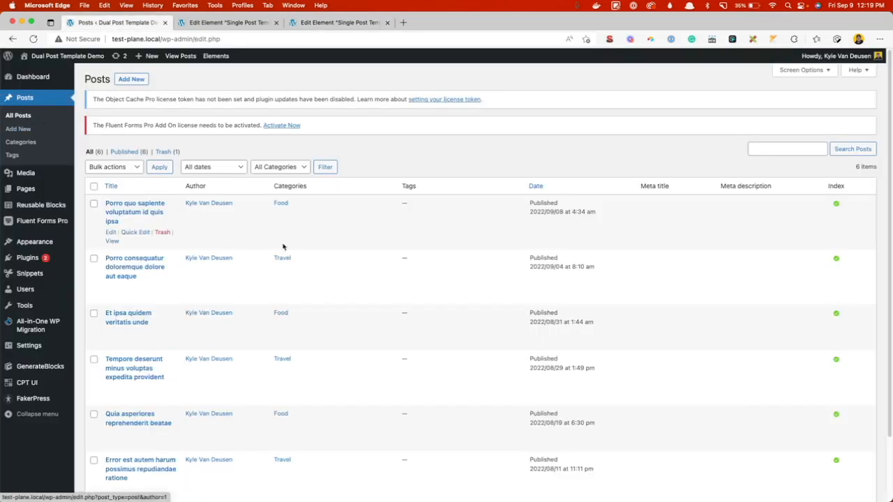
{"action": "scroll", "scroll_direction": "down", "scroll_amount": 3}
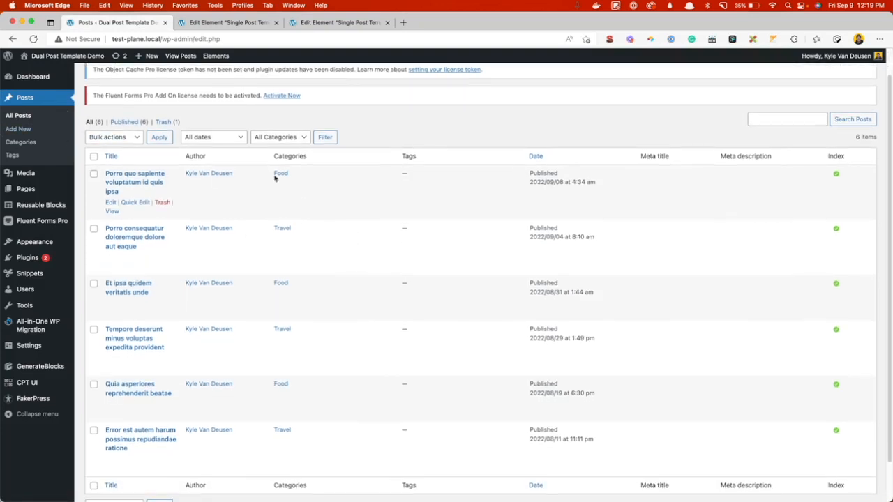
{"action": "mouse_move", "coordinate": [282, 179]}
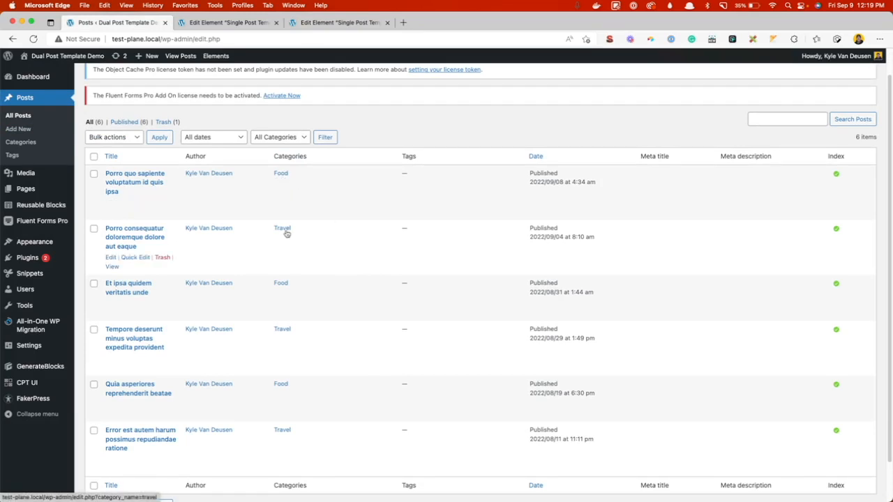
{"action": "mouse_move", "coordinate": [305, 235]}
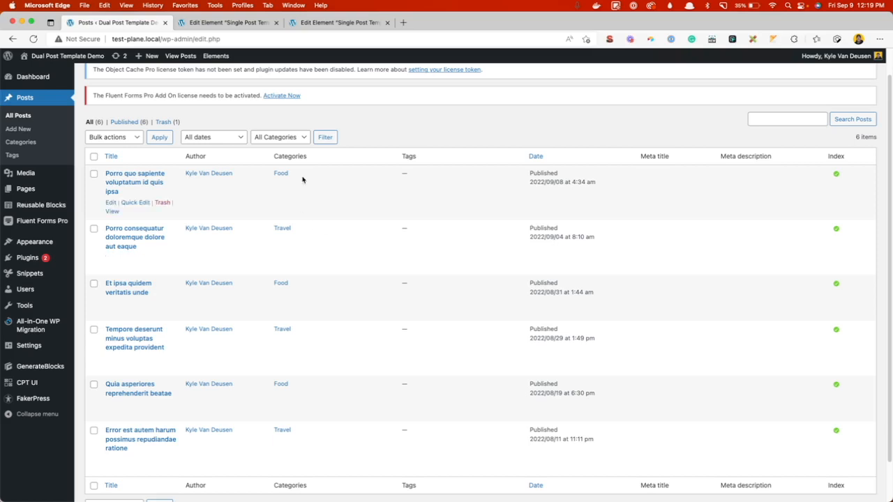
Give Single Post Template A a location rule of Post Category > Food and update it
{"action": "left_click", "coordinate": [226, 23]}
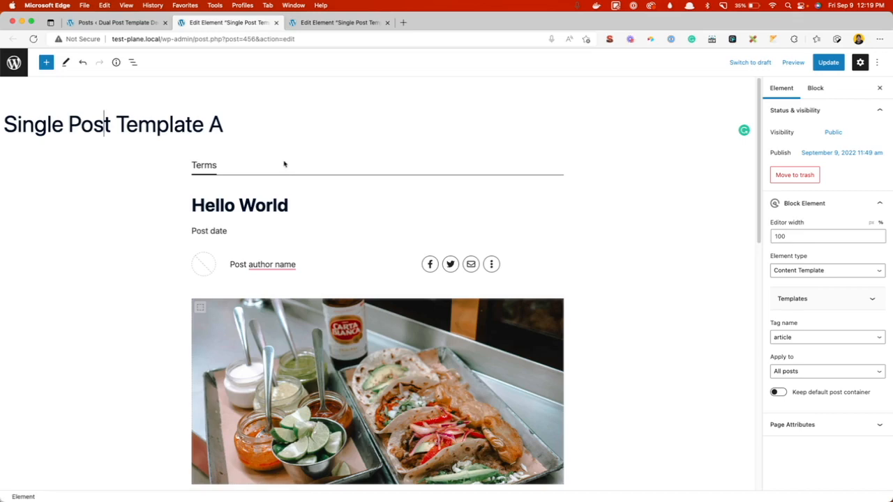
{"action": "scroll", "scroll_direction": "down", "scroll_amount": 3}
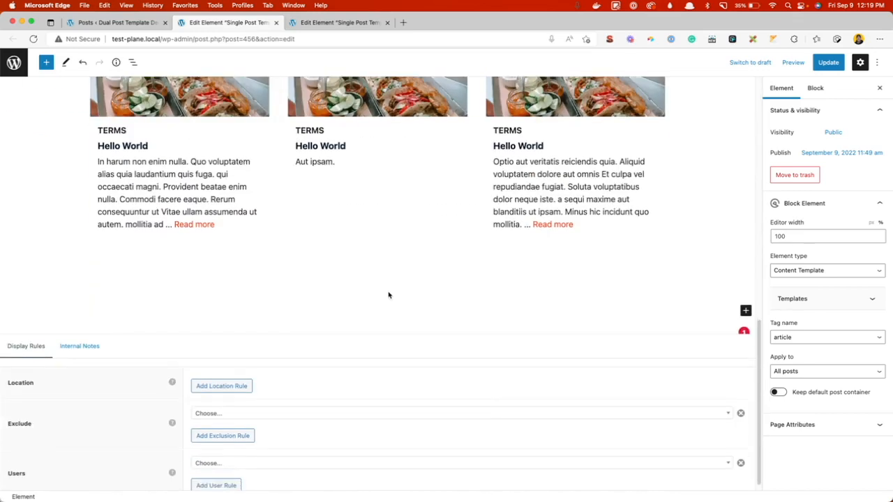
{"action": "scroll", "scroll_direction": "down", "scroll_amount": 3}
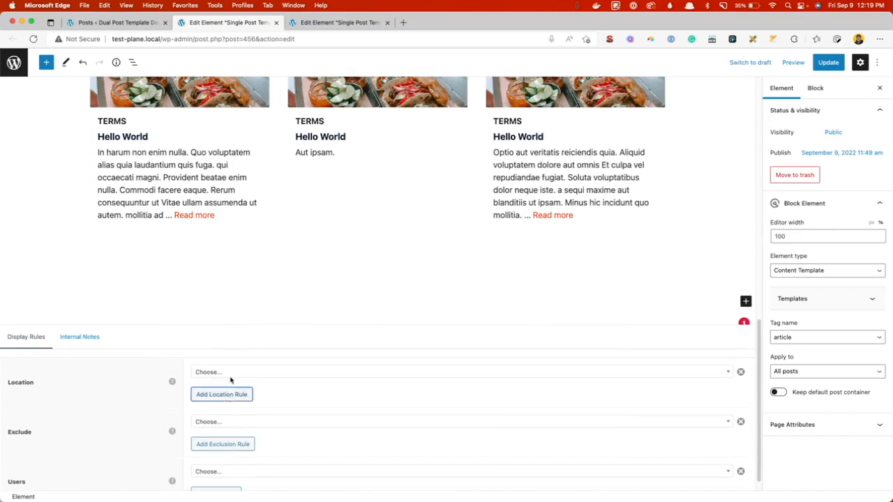
{"action": "left_click", "coordinate": [460, 371]}
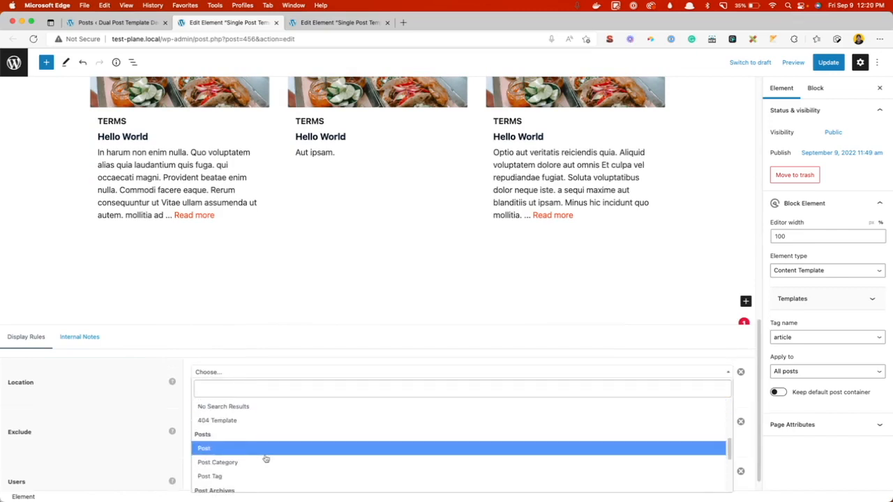
{"action": "left_click", "coordinate": [218, 462]}
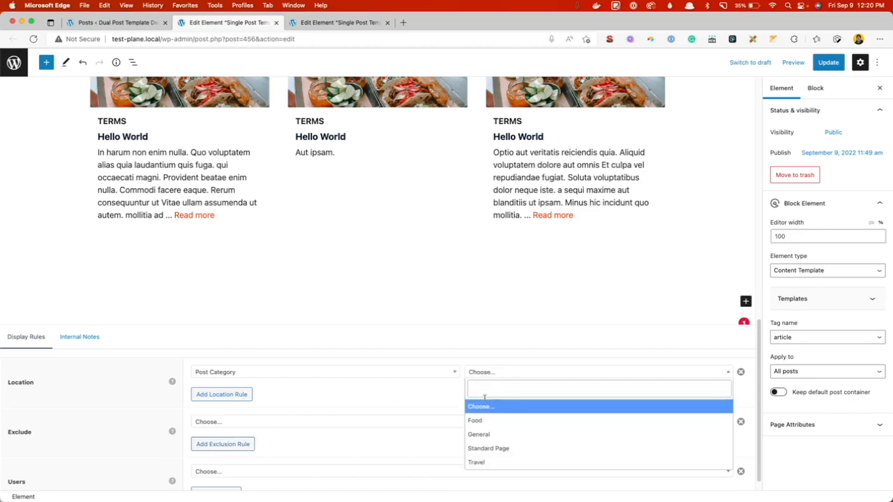
{"action": "left_click", "coordinate": [474, 420]}
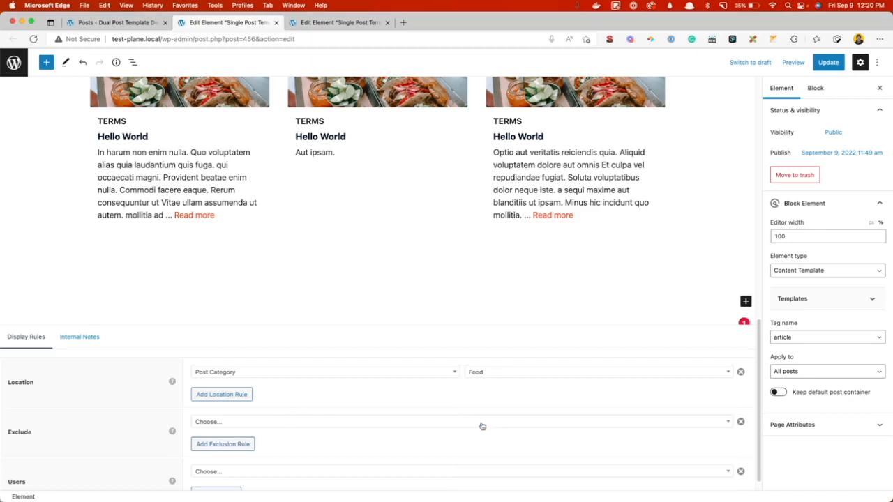
{"action": "mouse_move", "coordinate": [213, 388]}
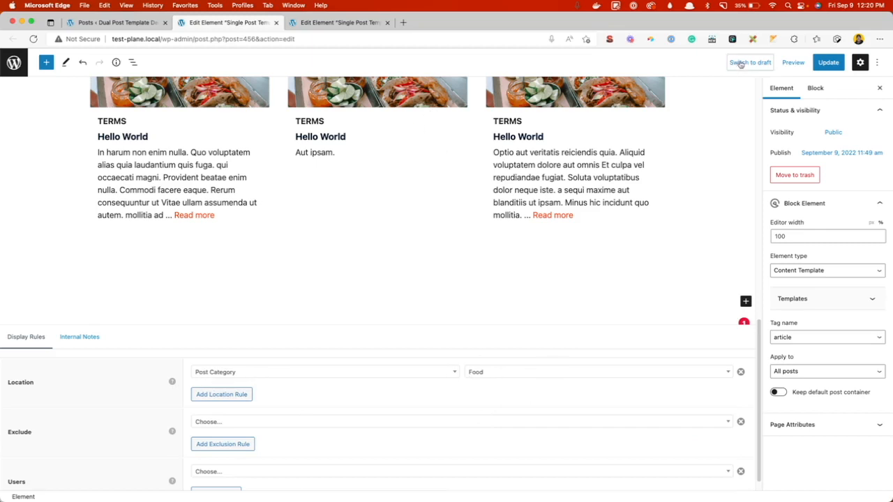
{"action": "left_click", "coordinate": [829, 61]}
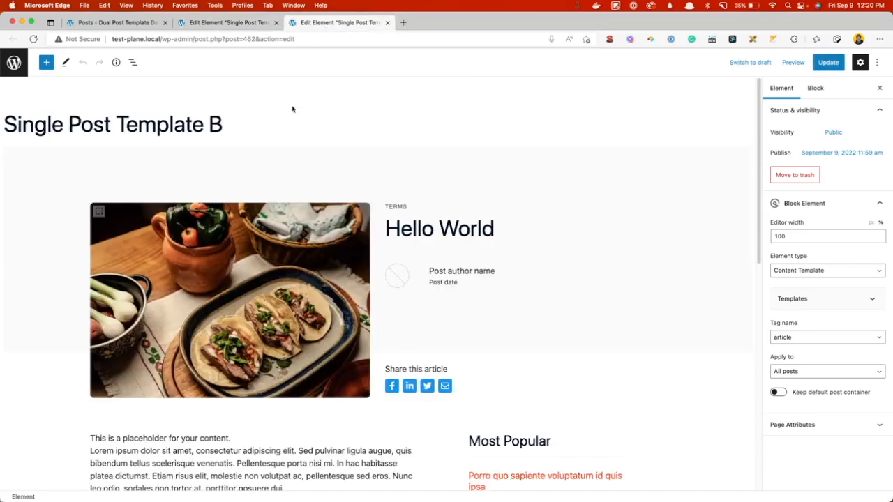
Give Single Post Template B a location rule of Post Category > Travel and update it
{"action": "scroll", "scroll_direction": "down", "scroll_amount": 3}
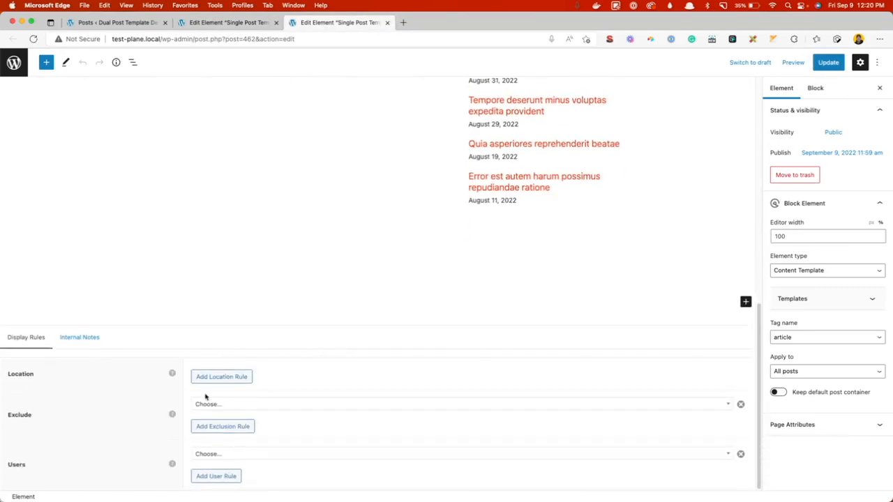
{"action": "left_click", "coordinate": [460, 404]}
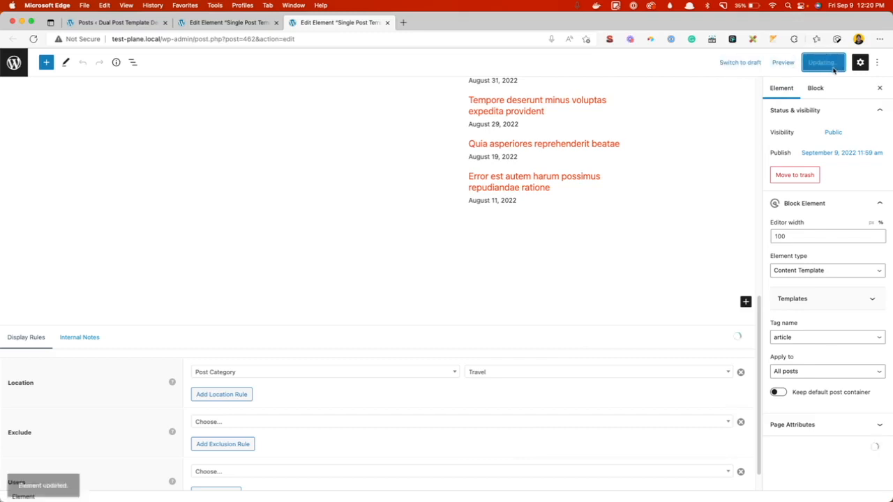
{"action": "left_click", "coordinate": [117, 22]}
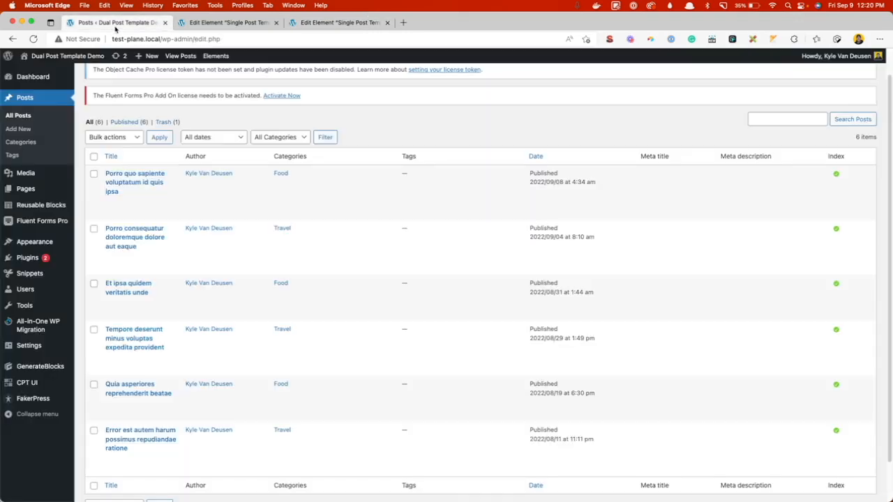
{"action": "mouse_move", "coordinate": [134, 181]}
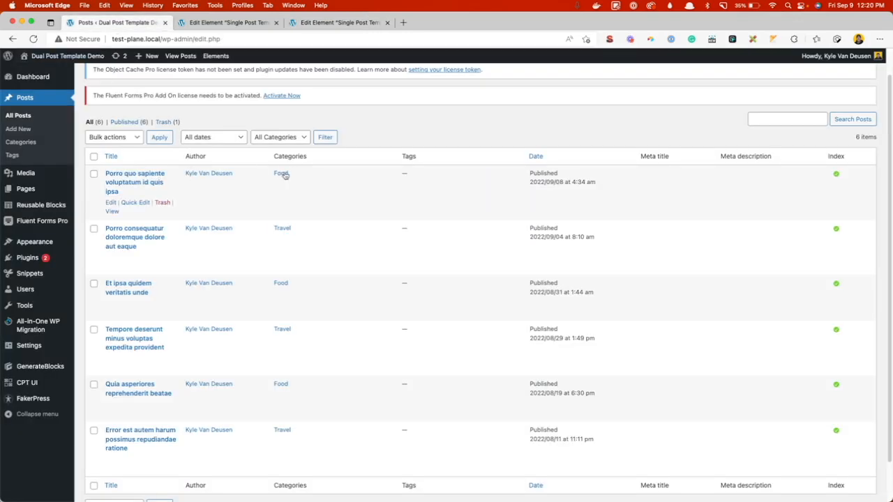
{"action": "mouse_move", "coordinate": [294, 229]}
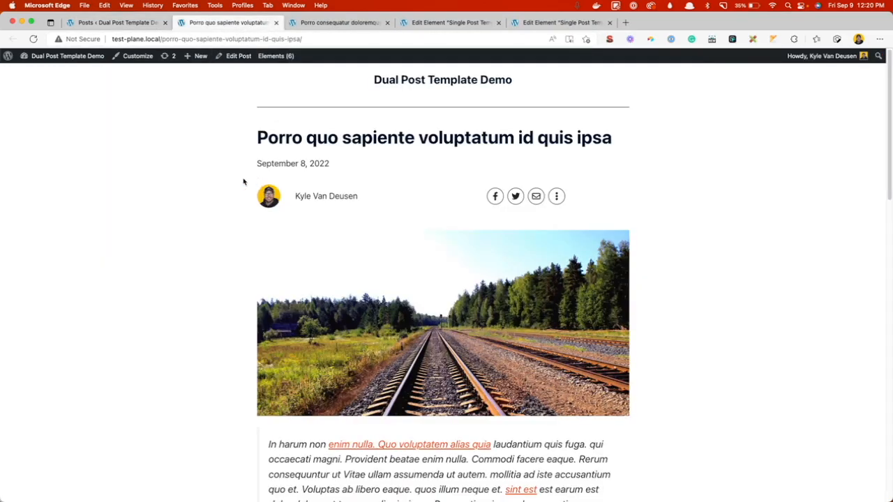
View the first post's centred layout, then the second post's hero-and-sidebar layout
{"action": "scroll", "scroll_direction": "down", "scroll_amount": 3}
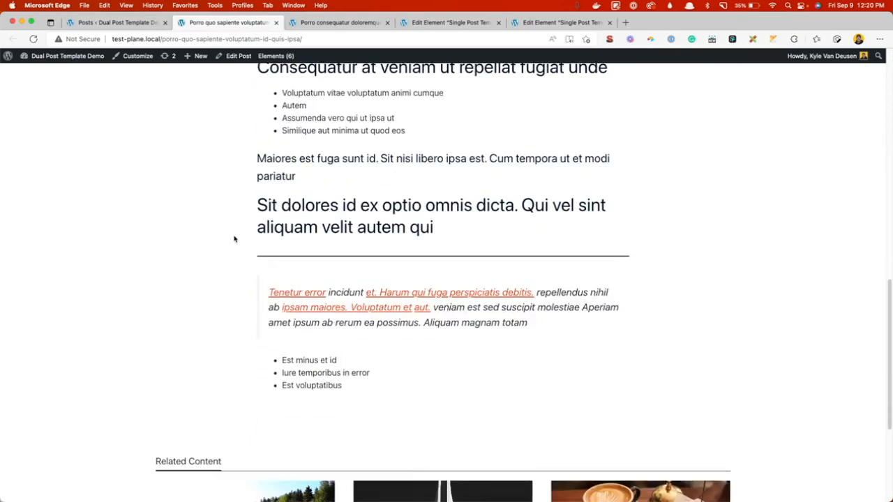
{"action": "left_click", "coordinate": [338, 23]}
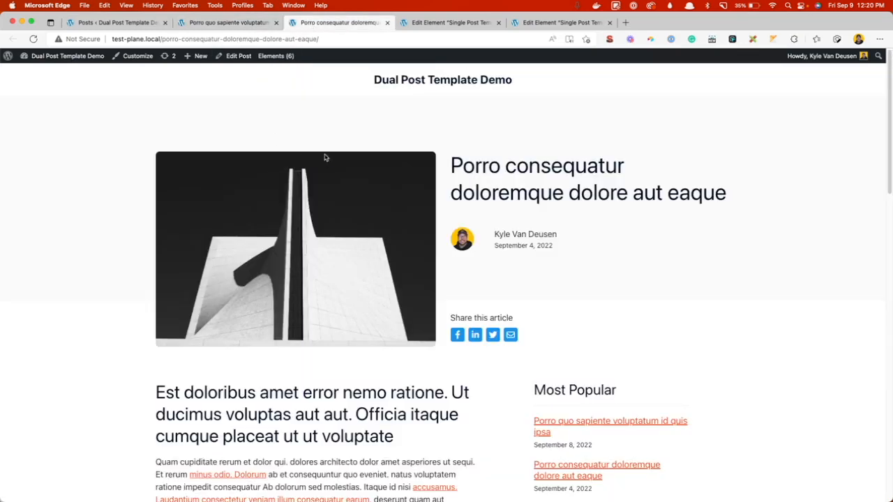
{"action": "scroll", "scroll_direction": "down", "scroll_amount": 3}
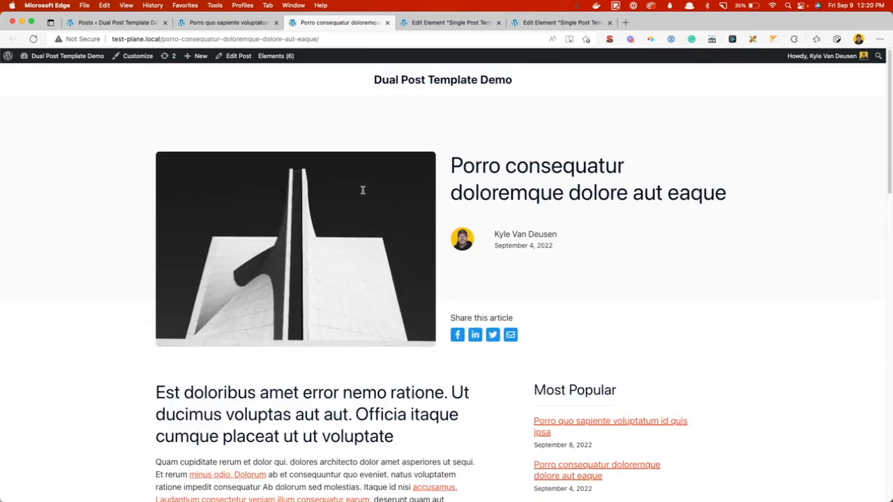
{"action": "mouse_move", "coordinate": [363, 193]}
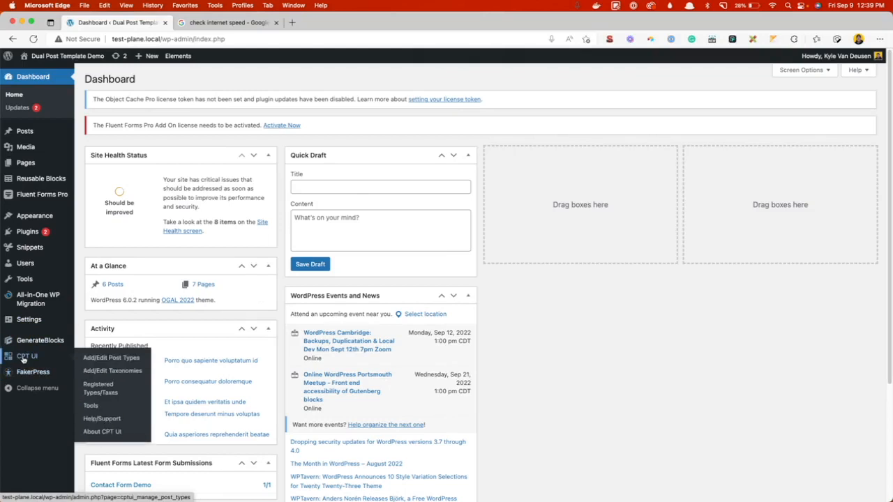
{"action": "mouse_move", "coordinate": [63, 363]}
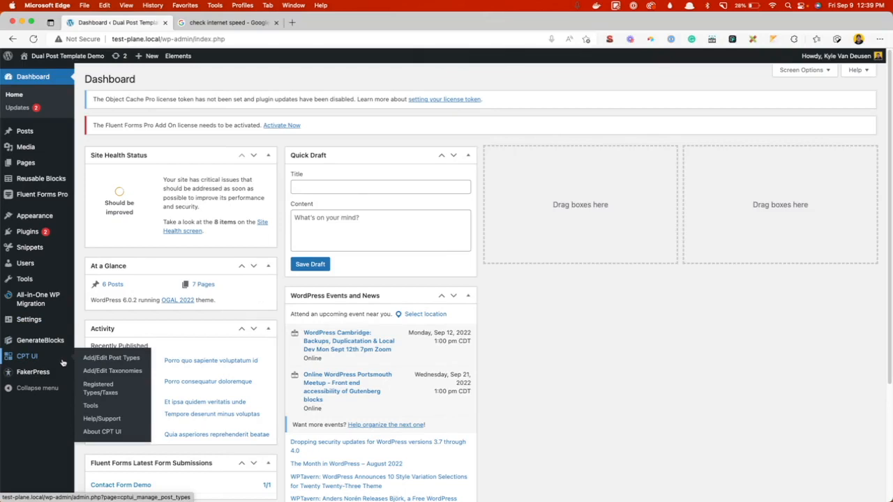
{"action": "mouse_move", "coordinate": [41, 357]}
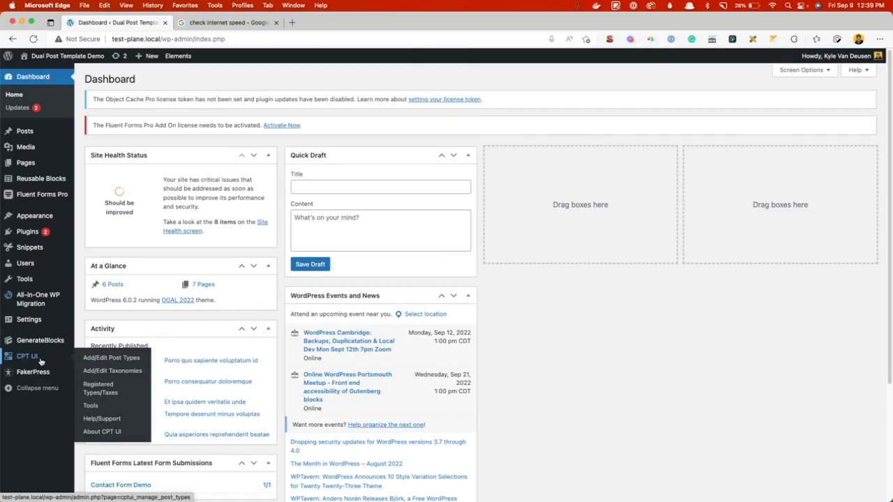
{"action": "mouse_move", "coordinate": [36, 359]}
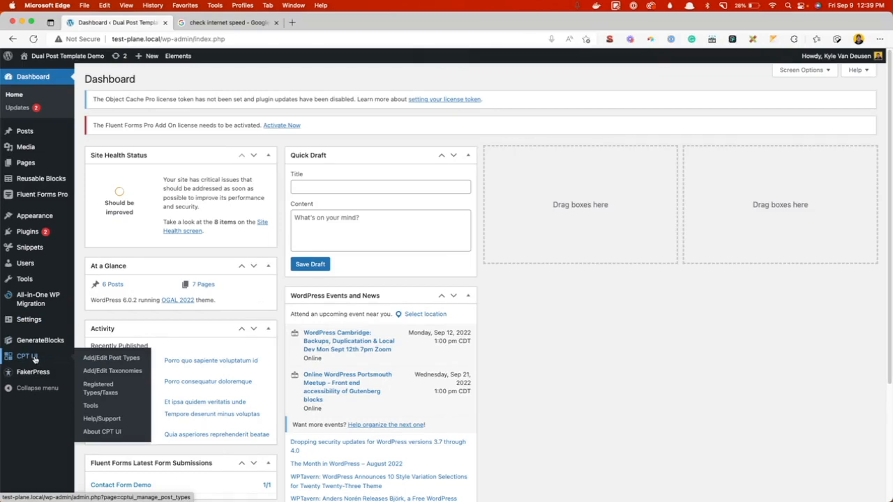
{"action": "mouse_move", "coordinate": [112, 371]}
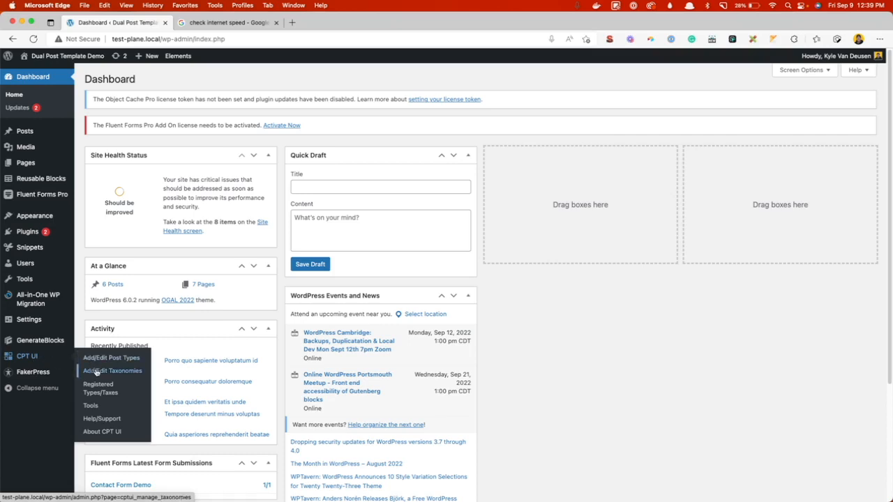
{"action": "left_click", "coordinate": [112, 371]}
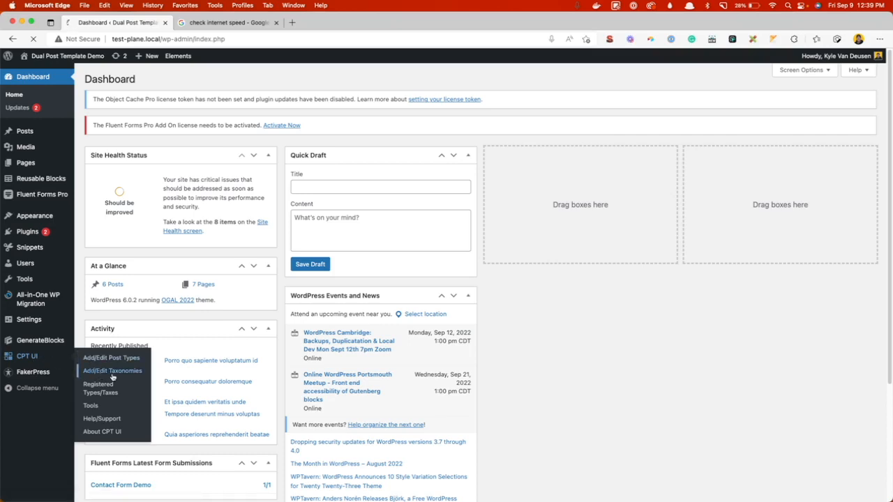
Start a new taxonomy with slug post_template and plural/singular labels Post Templates / Post Template
{"action": "left_click", "coordinate": [112, 372]}
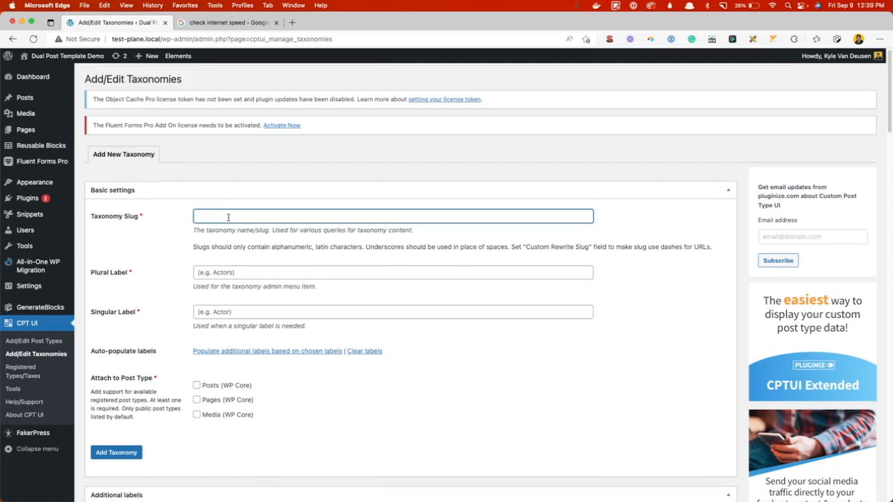
{"action": "type", "text": "pd"}
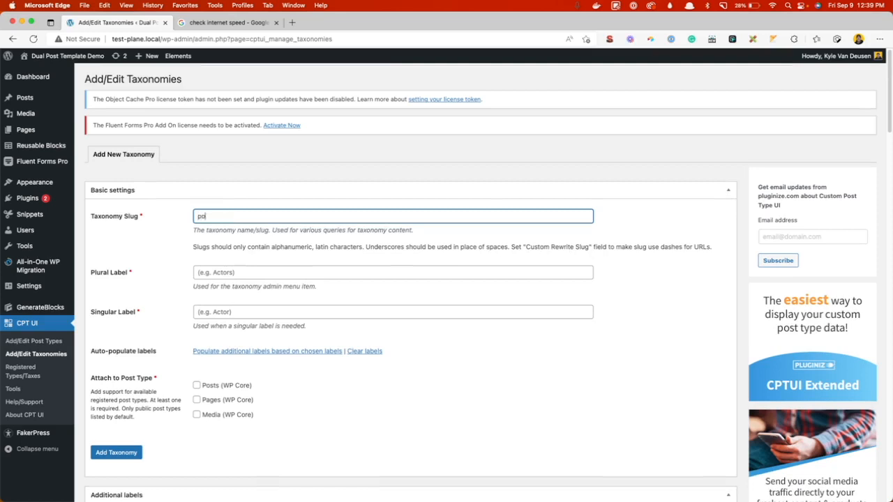
{"action": "type", "text": "post_template"}
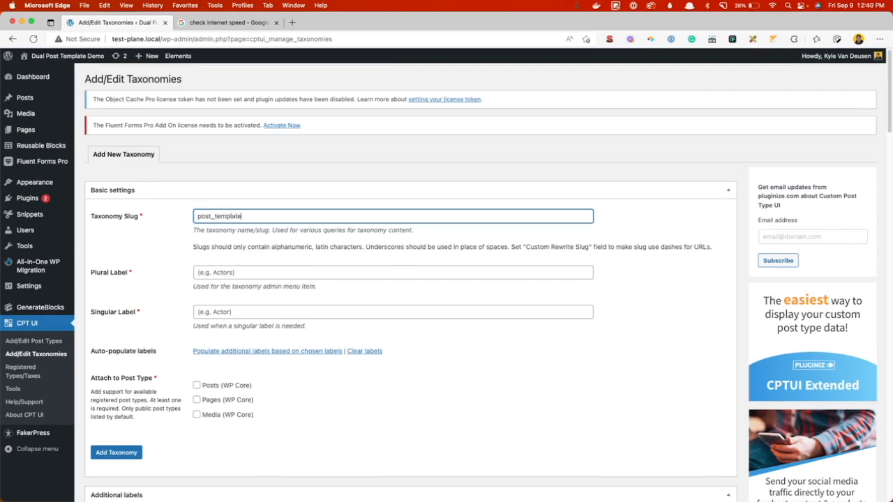
{"action": "left_click", "coordinate": [393, 272]}
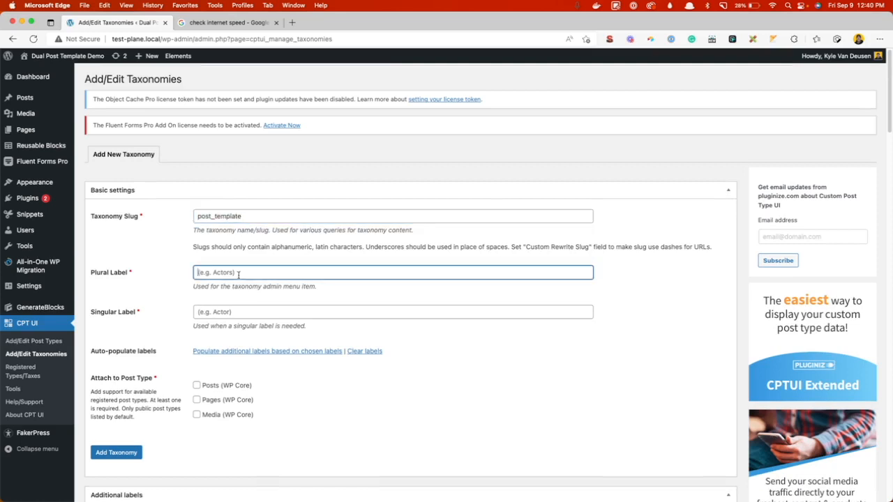
{"action": "type", "text": "Post Templates"}
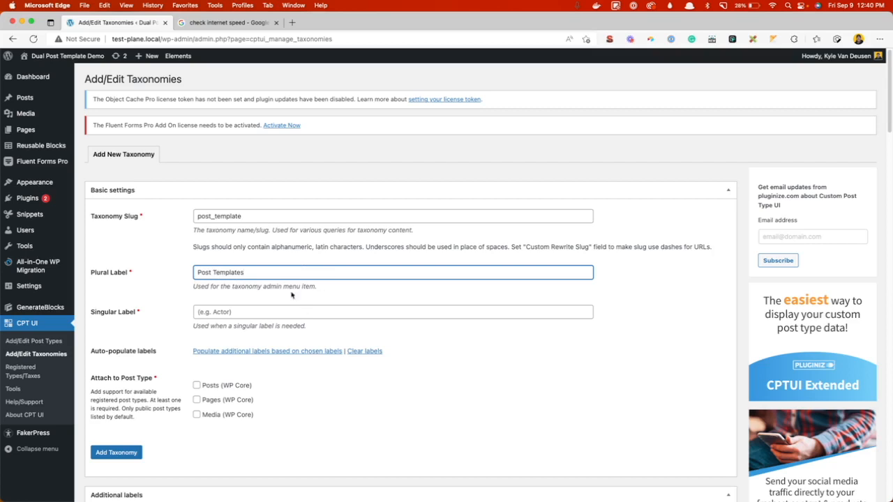
{"action": "type", "text": "Post Temp"}
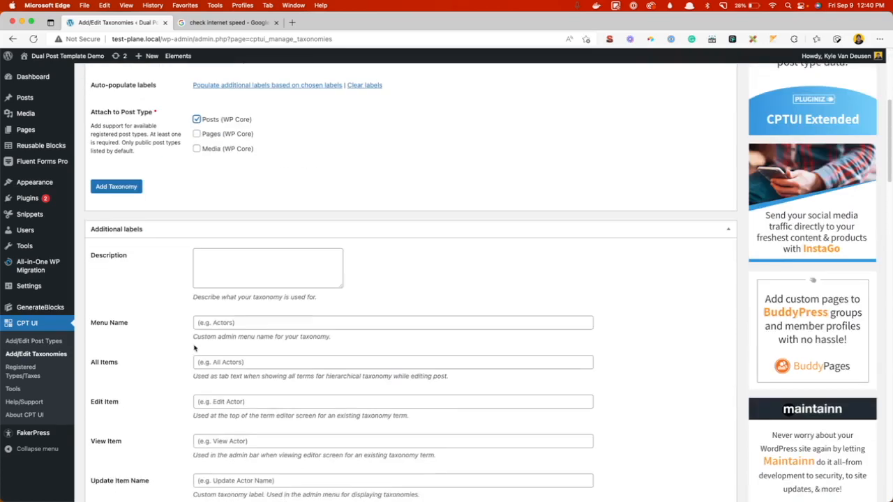
Attach the taxonomy to Posts, set Hierarchical to True and add it
{"action": "scroll", "scroll_direction": "down", "scroll_amount": 3}
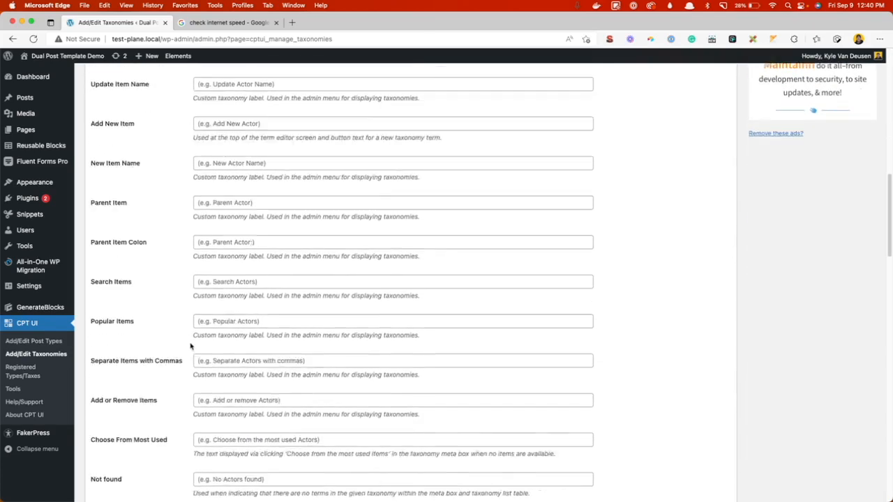
{"action": "scroll", "scroll_direction": "down", "scroll_amount": 3}
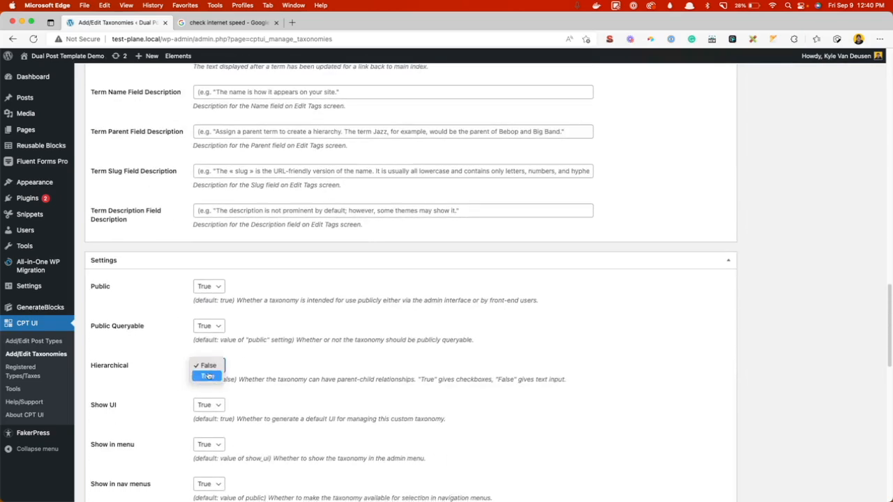
{"action": "left_click", "coordinate": [206, 376]}
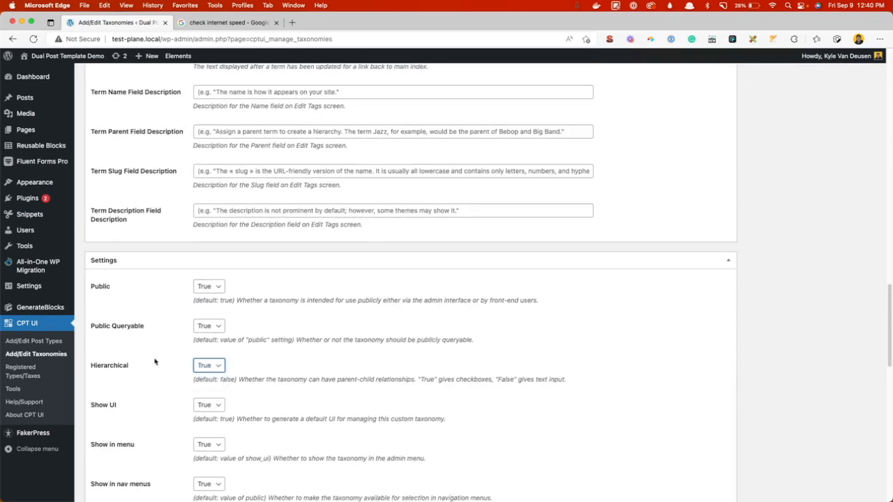
{"action": "scroll", "scroll_direction": "down", "scroll_amount": 3}
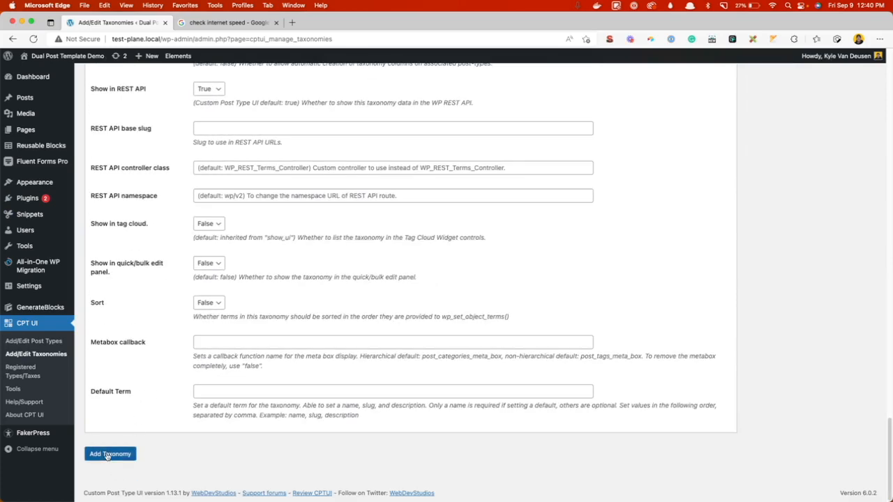
{"action": "left_click", "coordinate": [108, 453]}
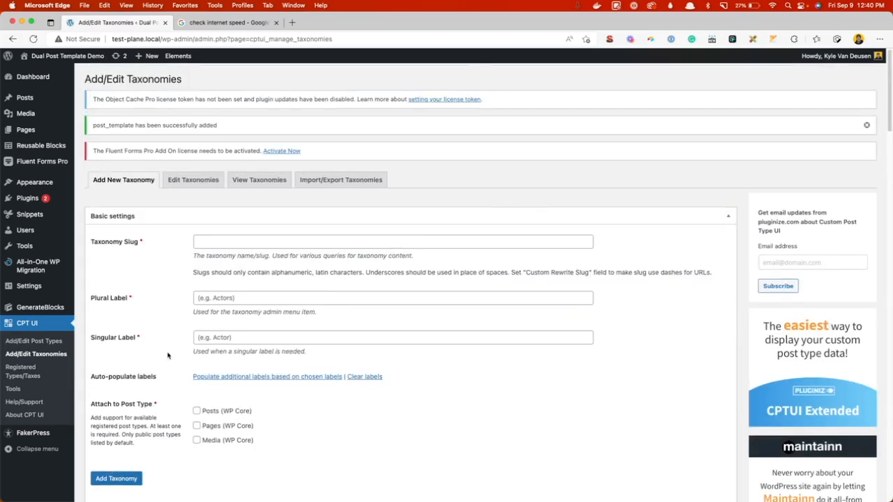
{"action": "mouse_move", "coordinate": [25, 97]}
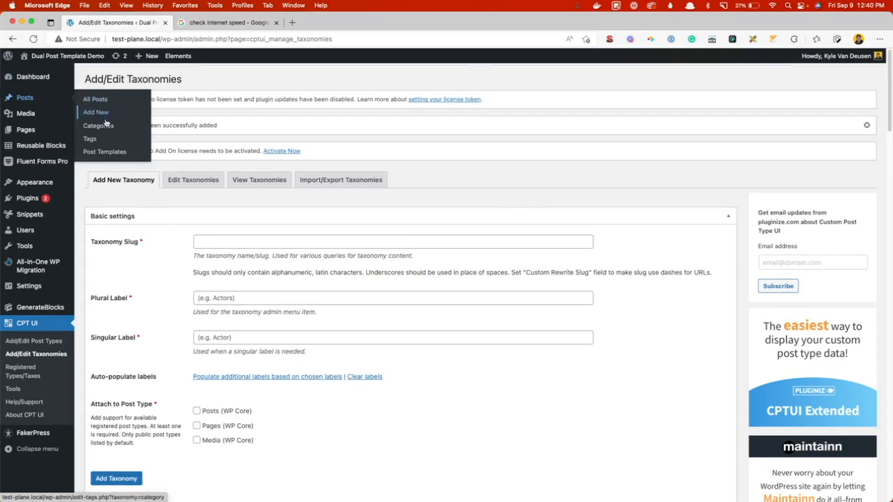
{"action": "mouse_move", "coordinate": [104, 152]}
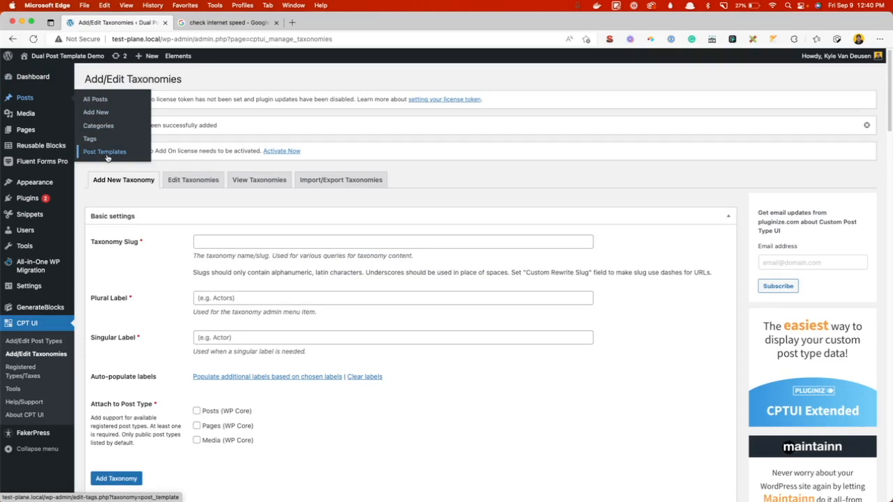
Add a 'Template B' term under Post Templates alongside Template A
{"action": "left_click", "coordinate": [105, 150]}
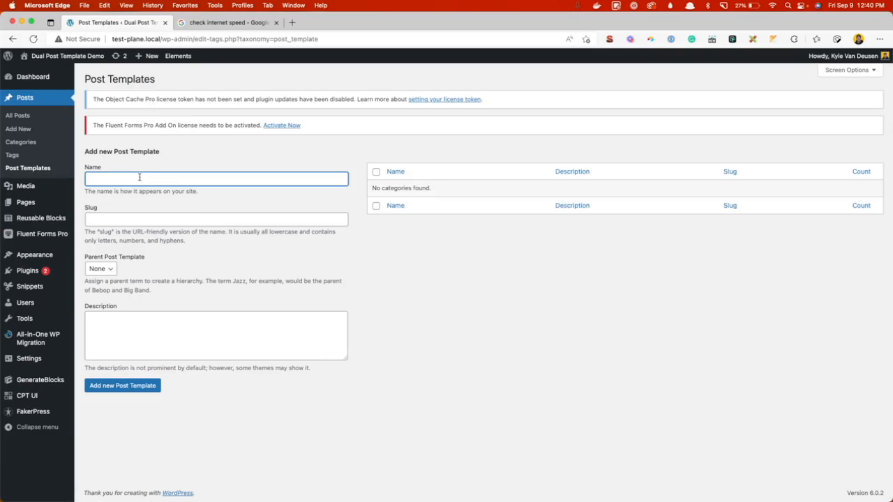
{"action": "type", "text": "Templat"}
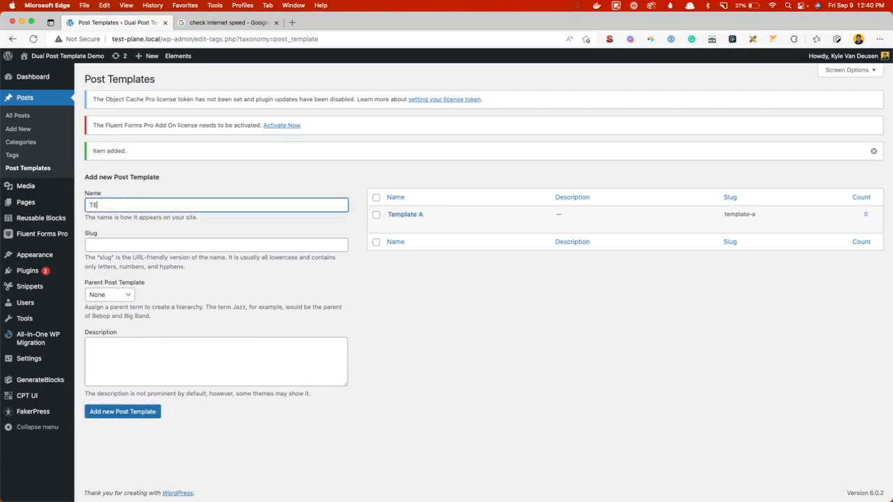
{"action": "type", "text": "Template B"}
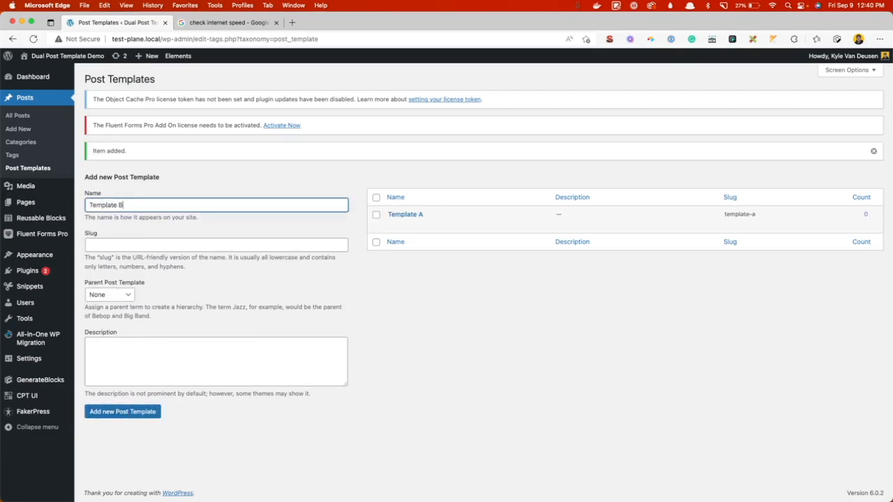
{"action": "left_click", "coordinate": [122, 410]}
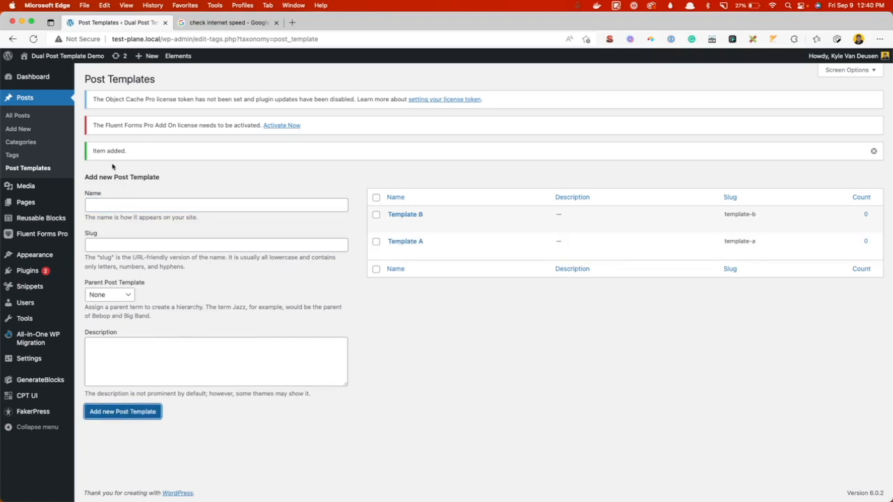
{"action": "left_click", "coordinate": [123, 410]}
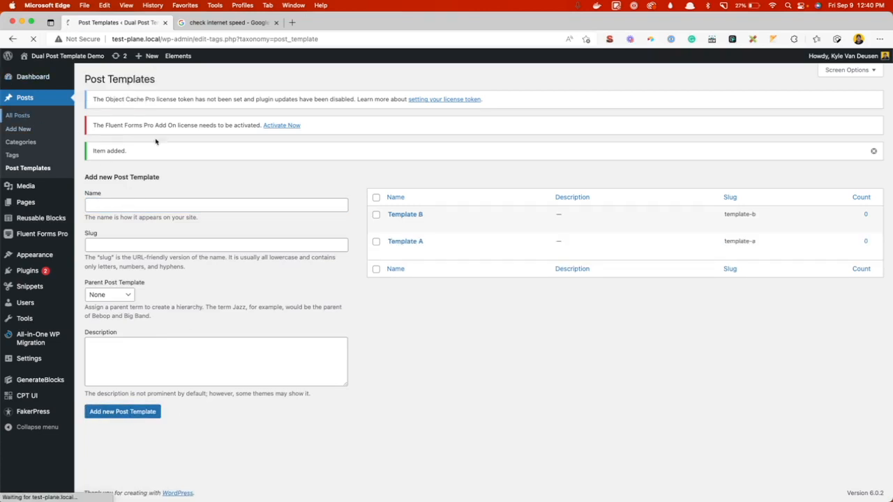
Tag Porro quo sapiente as Template B and Porro consequatur and Et ipsa quidem as Template A, updating each
{"action": "left_click", "coordinate": [18, 115]}
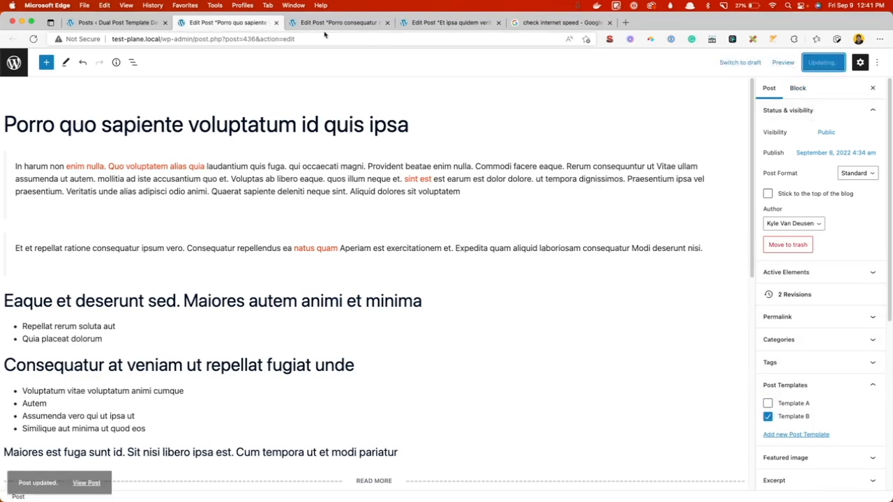
{"action": "left_click", "coordinate": [338, 22]}
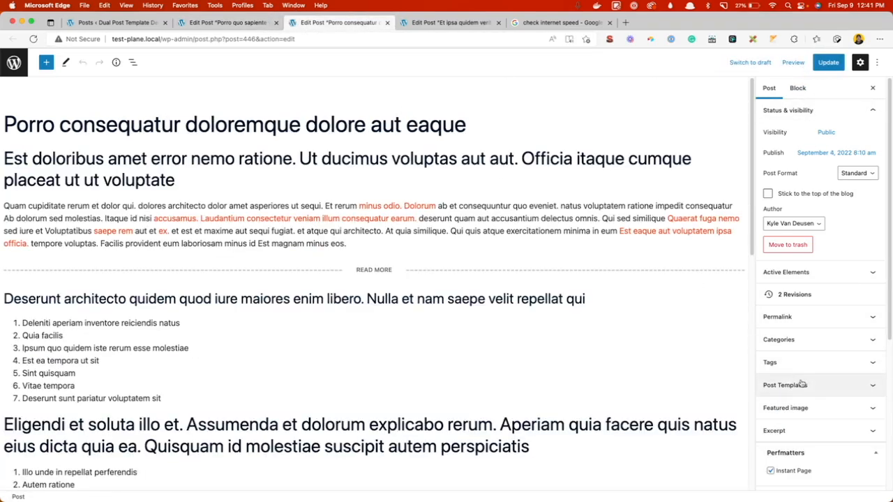
{"action": "left_click", "coordinate": [784, 385]}
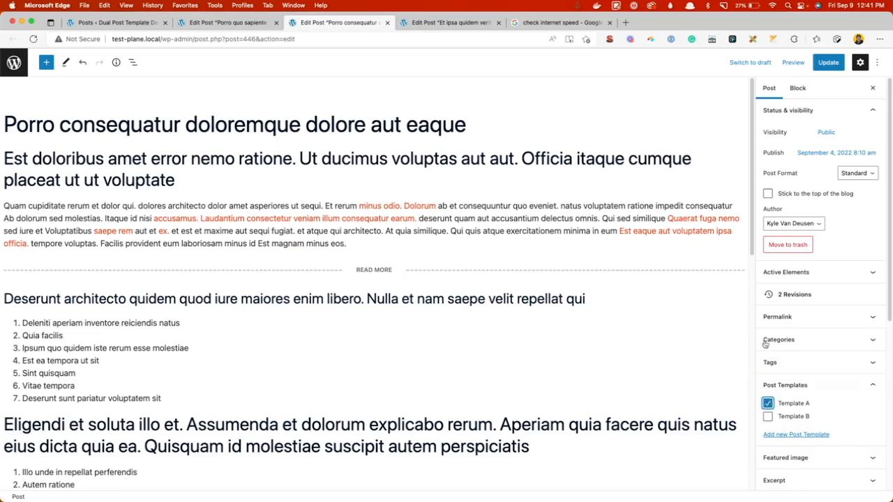
{"action": "left_click", "coordinate": [450, 23]}
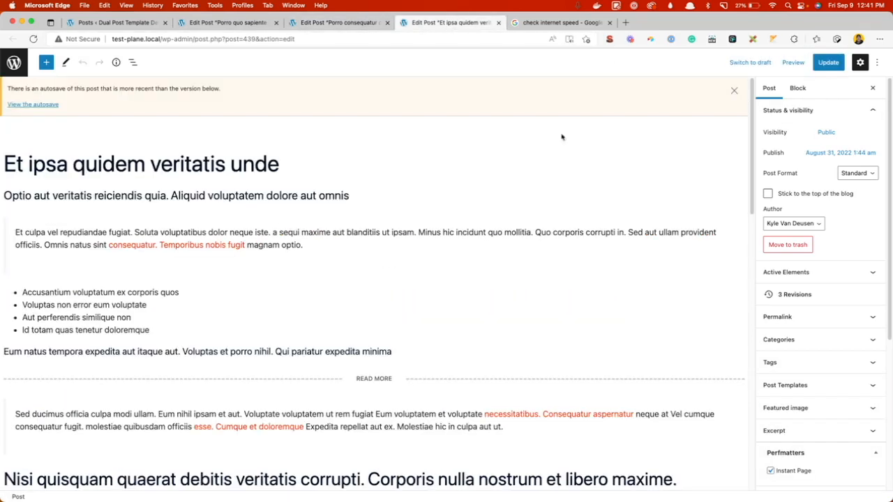
{"action": "left_click", "coordinate": [784, 385]}
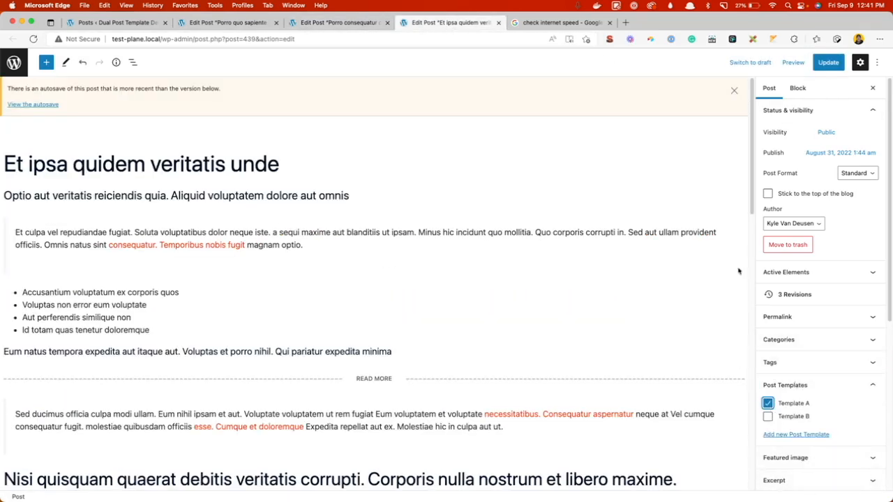
{"action": "left_click", "coordinate": [828, 61]}
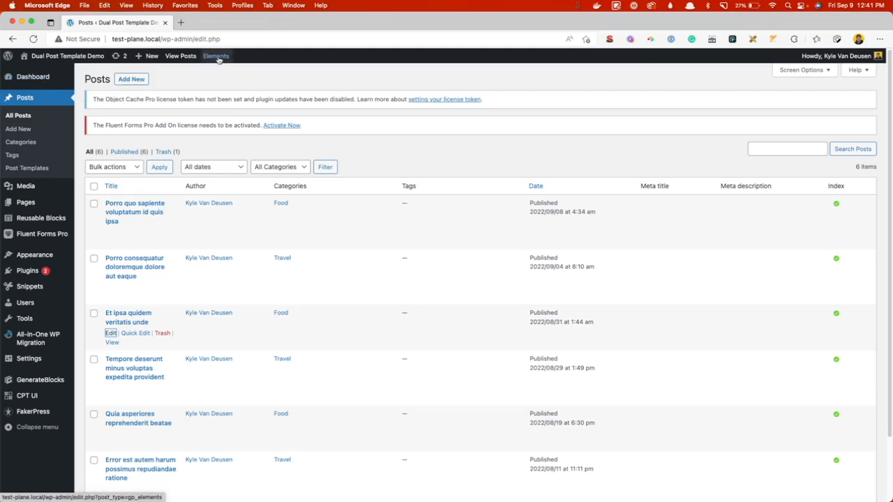
Set Single Post Template A's display location to Post Template > Template A and update it
{"action": "left_click", "coordinate": [215, 56]}
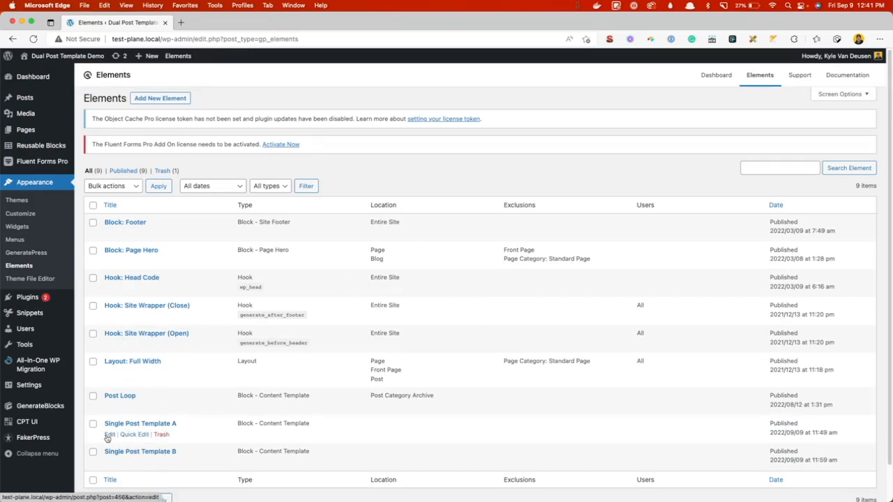
{"action": "left_click", "coordinate": [109, 462]}
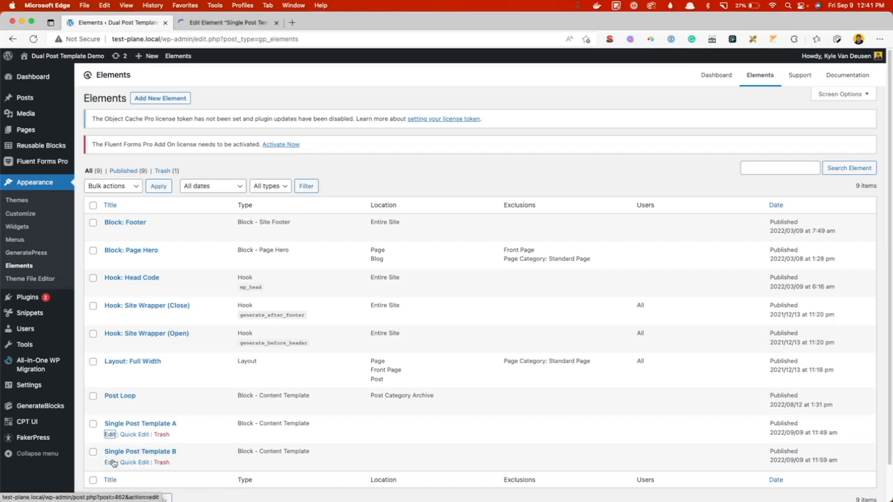
{"action": "left_click", "coordinate": [108, 434]}
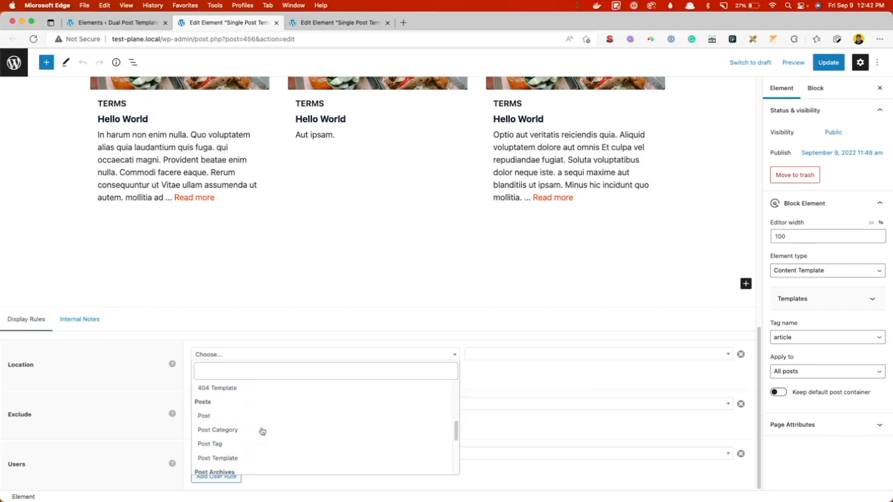
{"action": "left_click", "coordinate": [218, 458]}
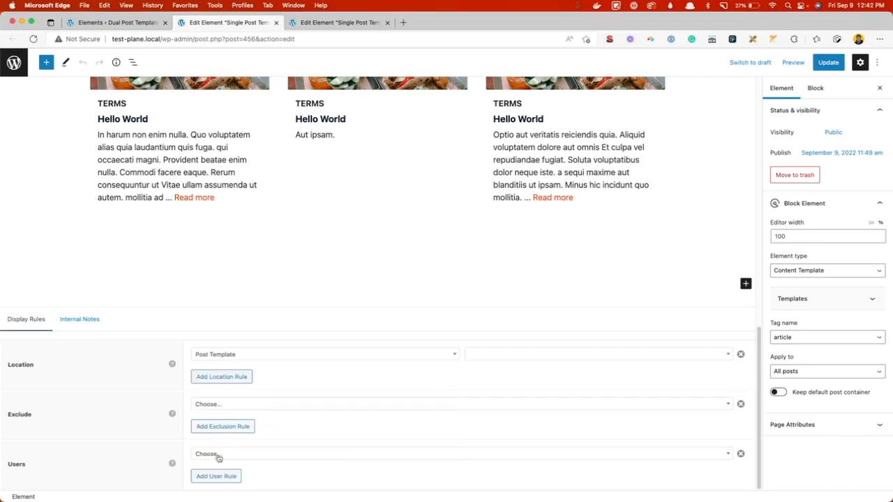
{"action": "left_click", "coordinate": [597, 354]}
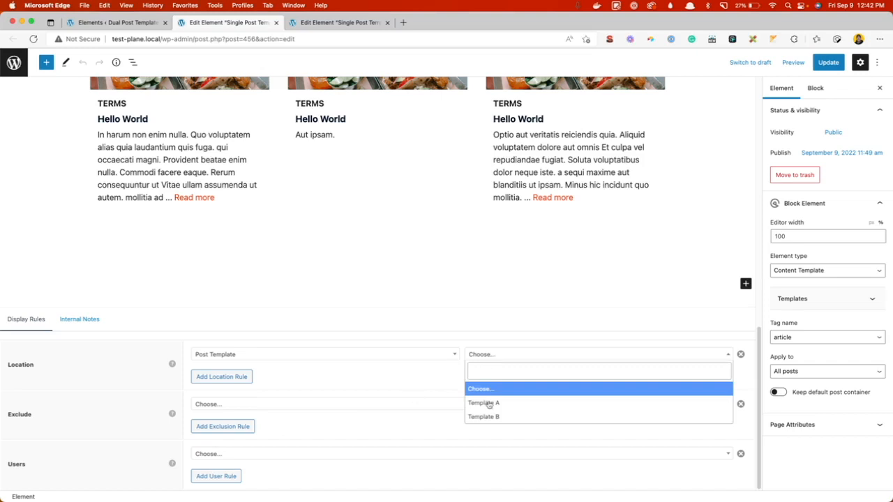
{"action": "left_click", "coordinate": [483, 402]}
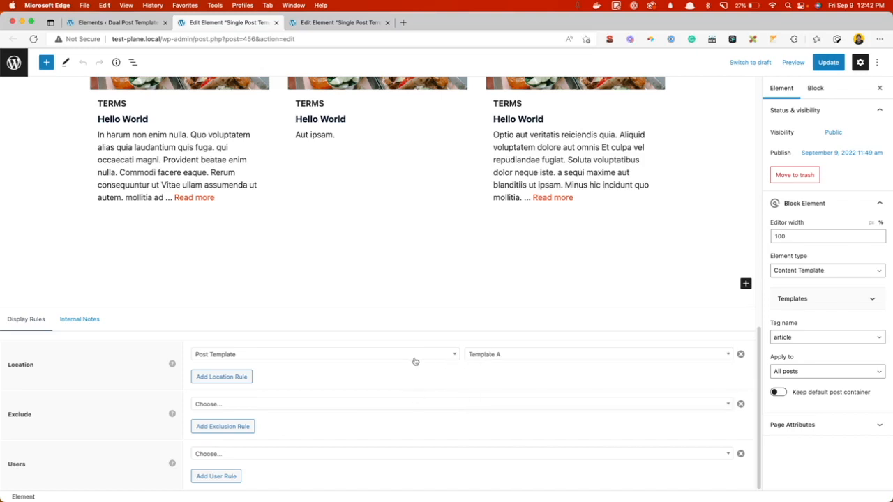
{"action": "left_click", "coordinate": [828, 61]}
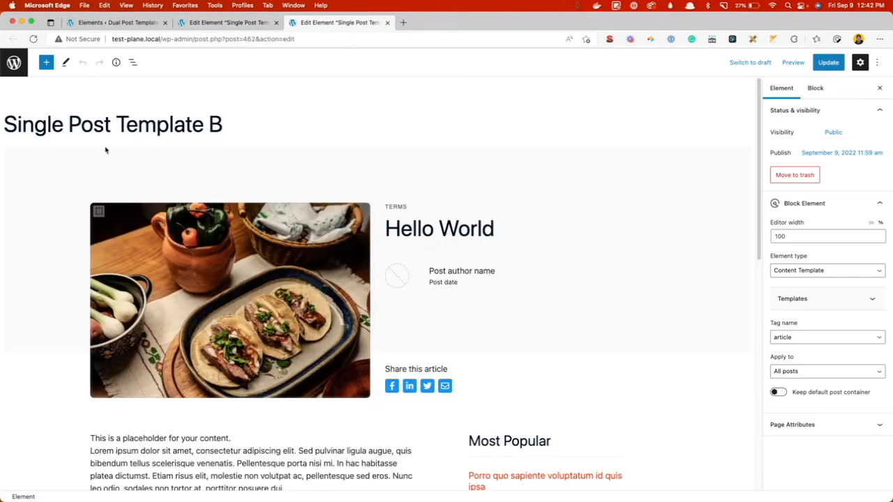
Set Single Post Template B's display location to Post Template > Template B and update it
{"action": "scroll", "scroll_direction": "down", "scroll_amount": 3}
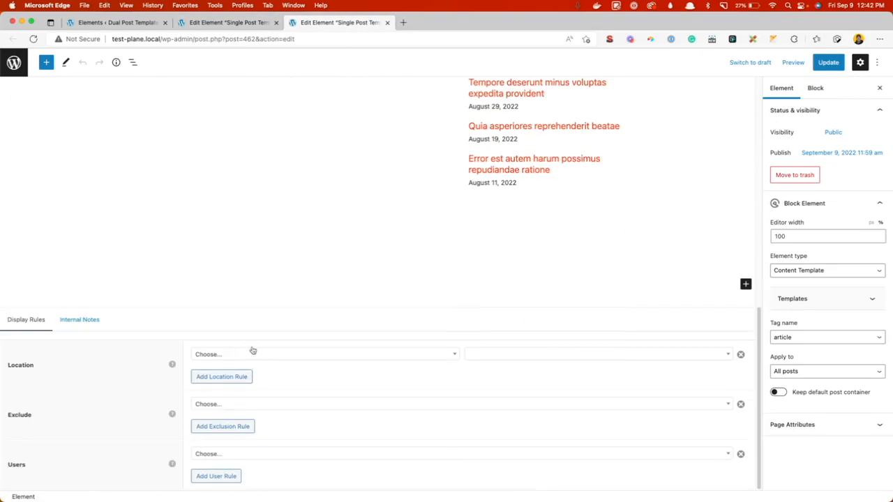
{"action": "left_click", "coordinate": [324, 354]}
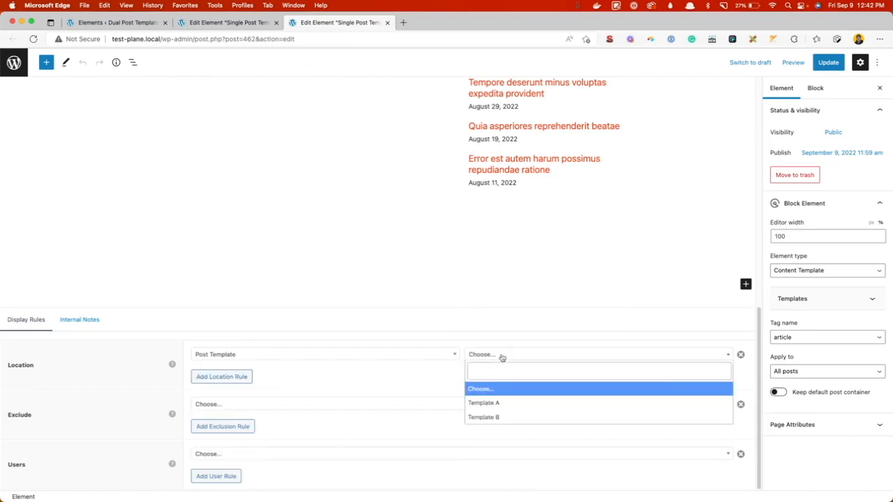
{"action": "left_click", "coordinate": [483, 417]}
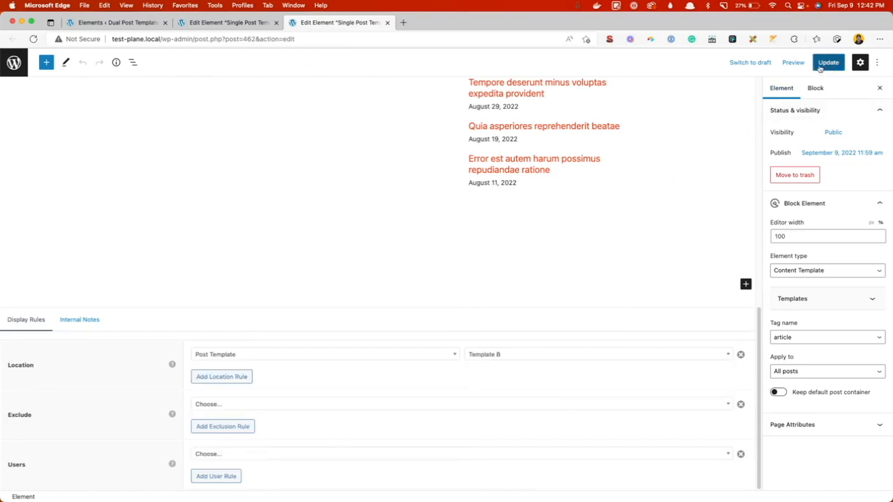
{"action": "left_click", "coordinate": [828, 62]}
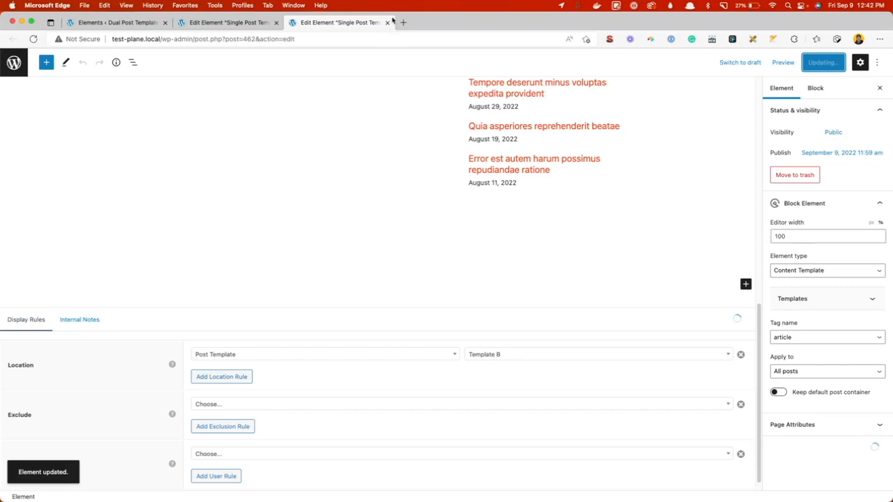
{"action": "left_click", "coordinate": [117, 22]}
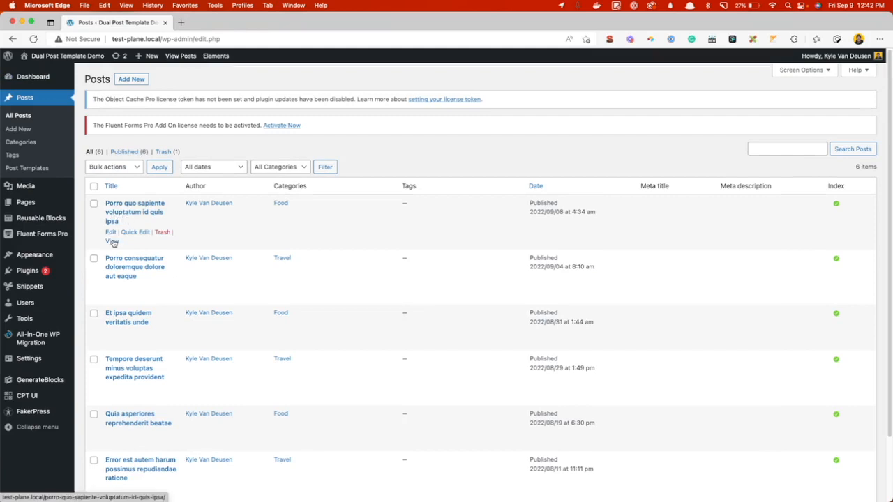
View the first post and Et ipsa quidem veritatis unde on the live site
{"action": "left_click", "coordinate": [112, 240]}
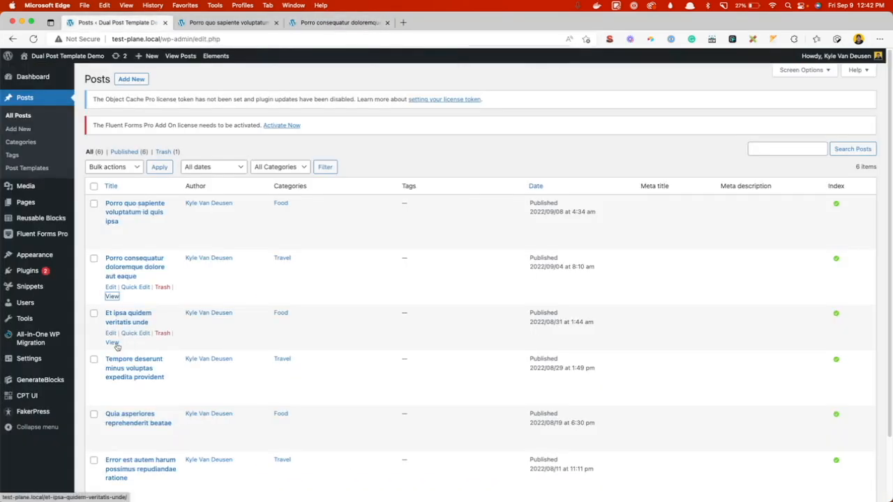
{"action": "left_click", "coordinate": [112, 344]}
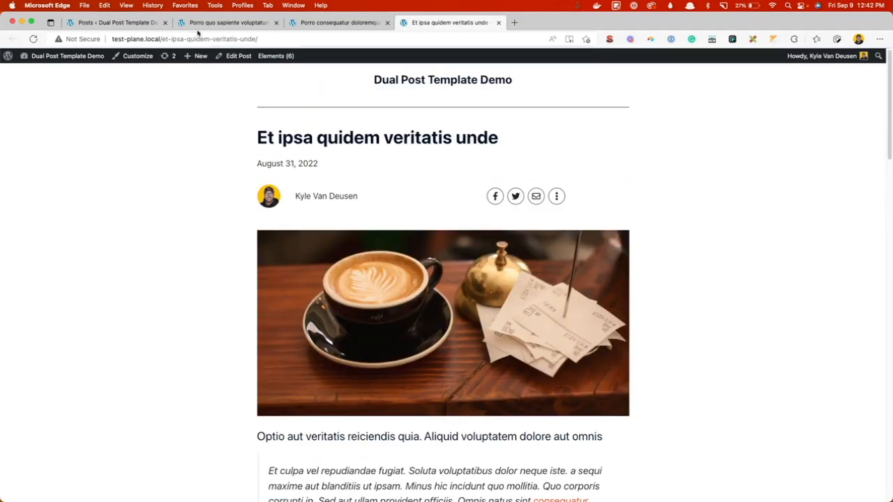
{"action": "mouse_move", "coordinate": [417, 157]}
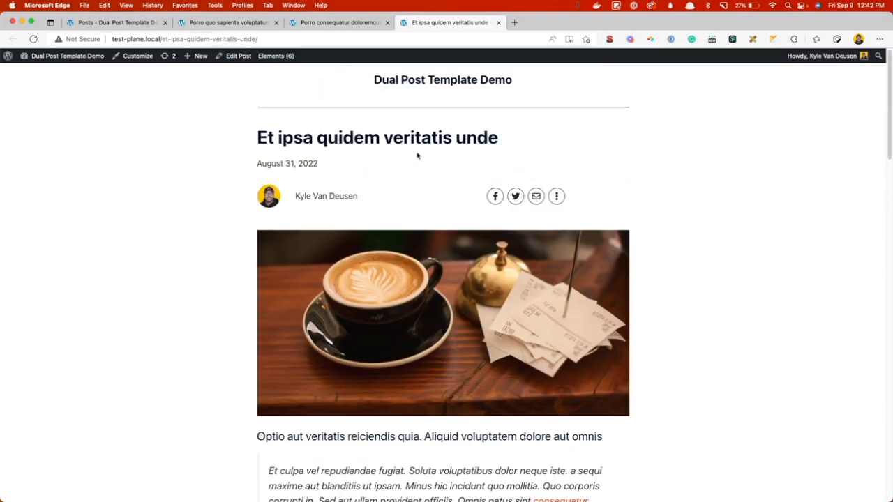